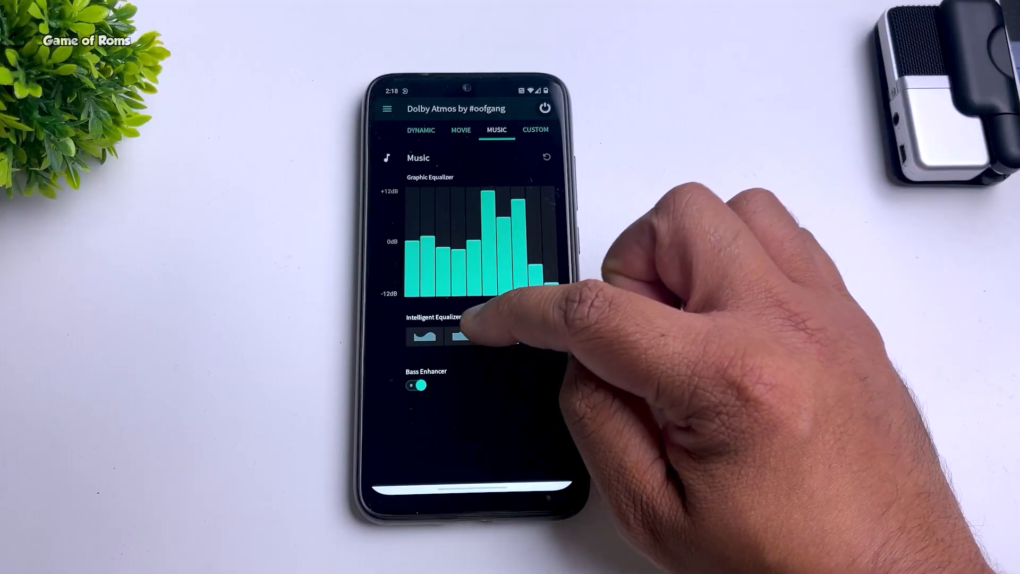
- Set Samsung as source and POCOPHONE F1 as target and start transferring the chosen categories
{"action": "left_click", "coordinate": [424, 336]}
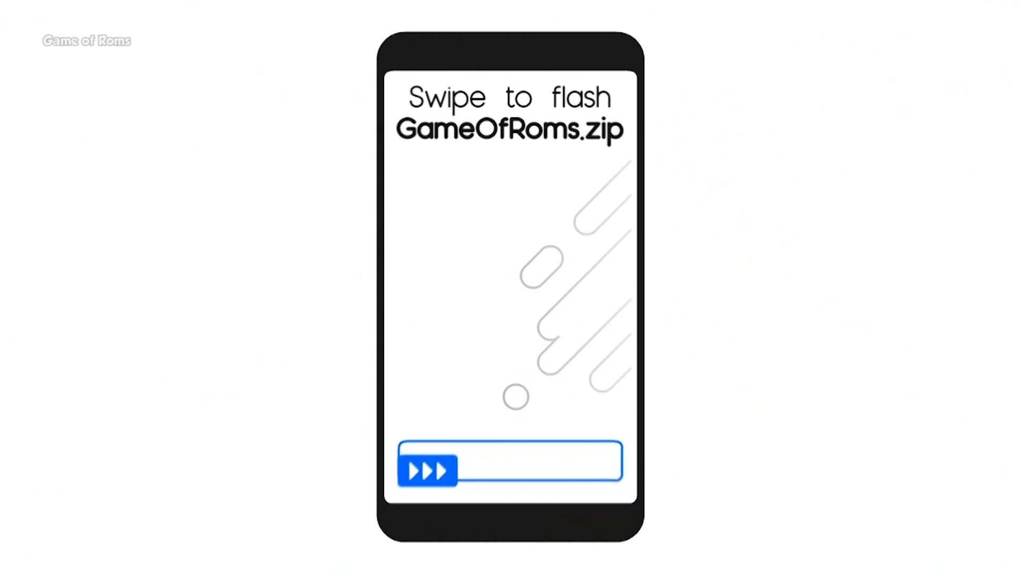
{"action": "left_click_drag", "start_coordinate": [428, 468], "coordinate": [599, 468]}
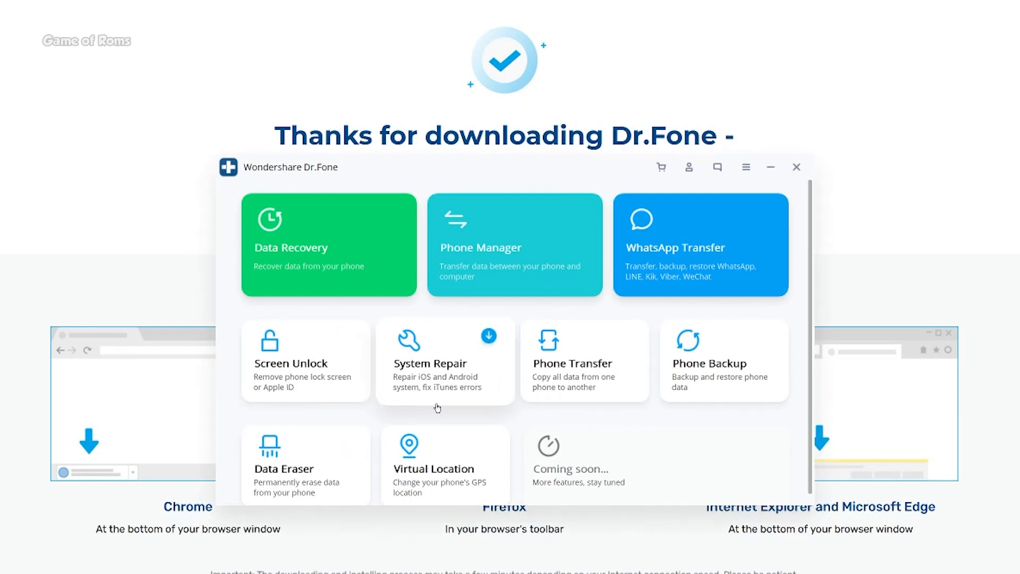
{"action": "mouse_move", "coordinate": [584, 379]}
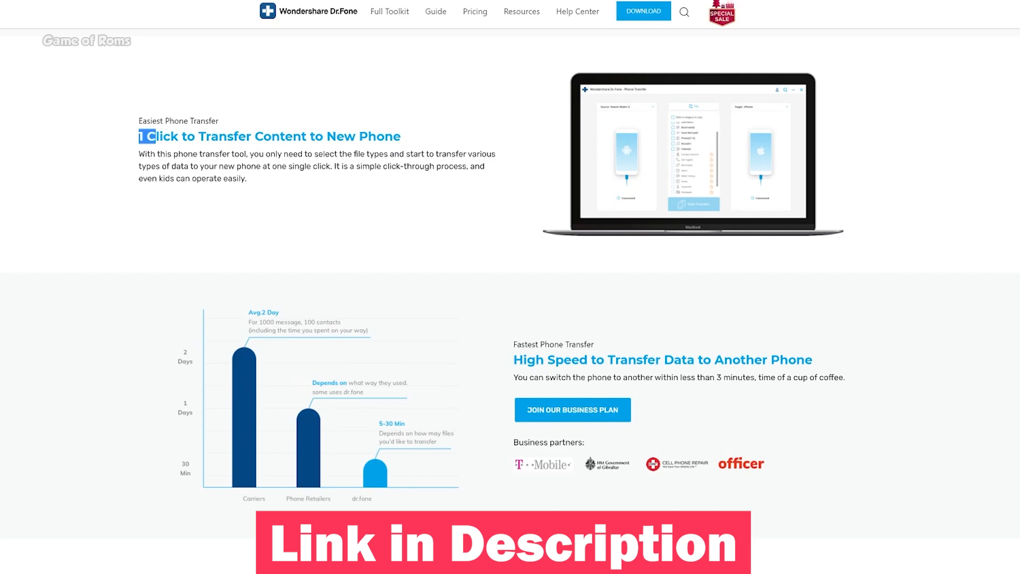
{"action": "left_click_drag", "start_coordinate": [142, 137], "coordinate": [247, 177]}
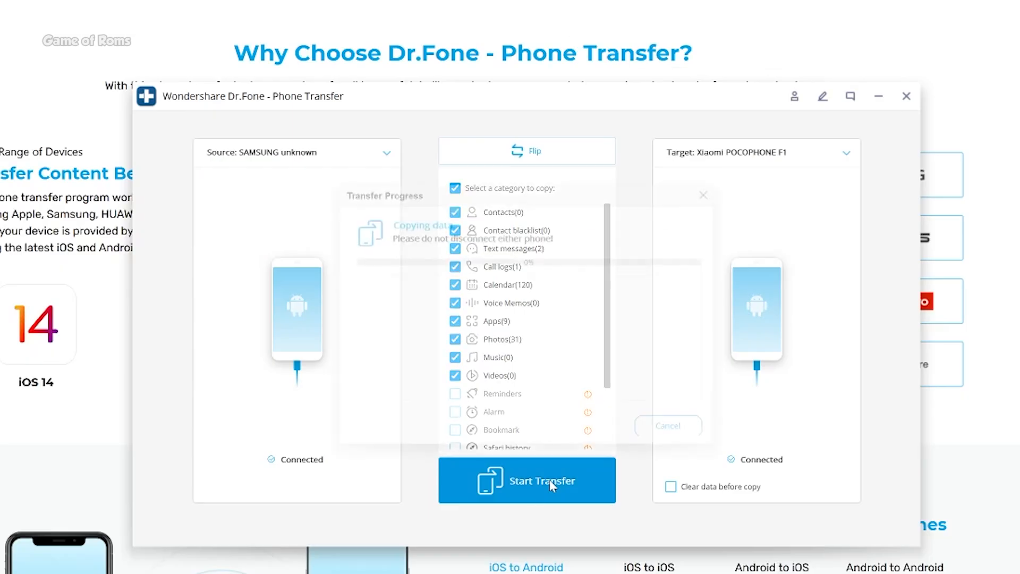
{"action": "left_click", "coordinate": [527, 481]}
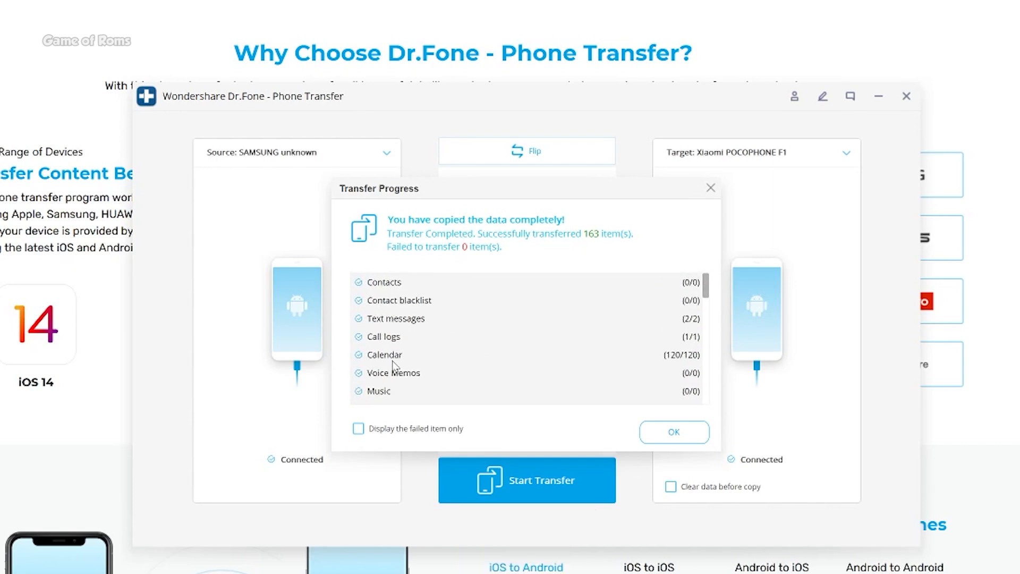
- Review the report of 163 items transferred with none failed and dismiss it
{"action": "scroll", "scroll_direction": "down", "scroll_amount": 3}
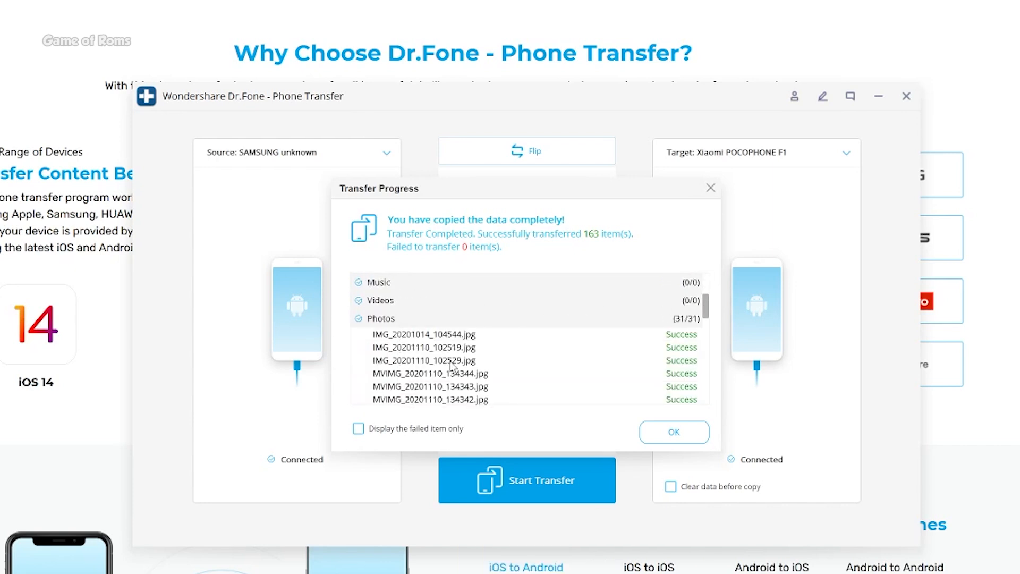
{"action": "scroll", "scroll_direction": "down", "scroll_amount": 3}
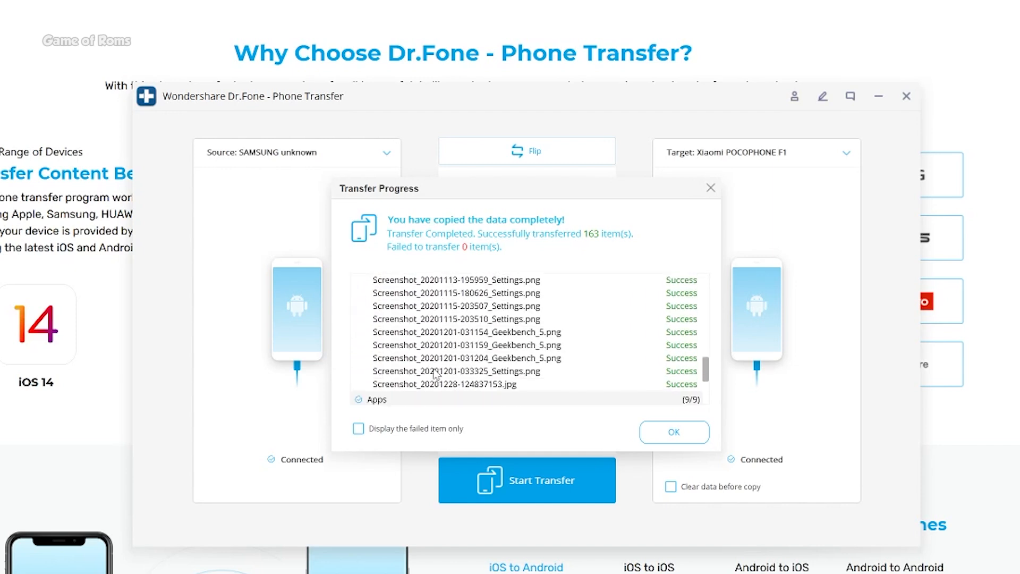
{"action": "left_click", "coordinate": [674, 432]}
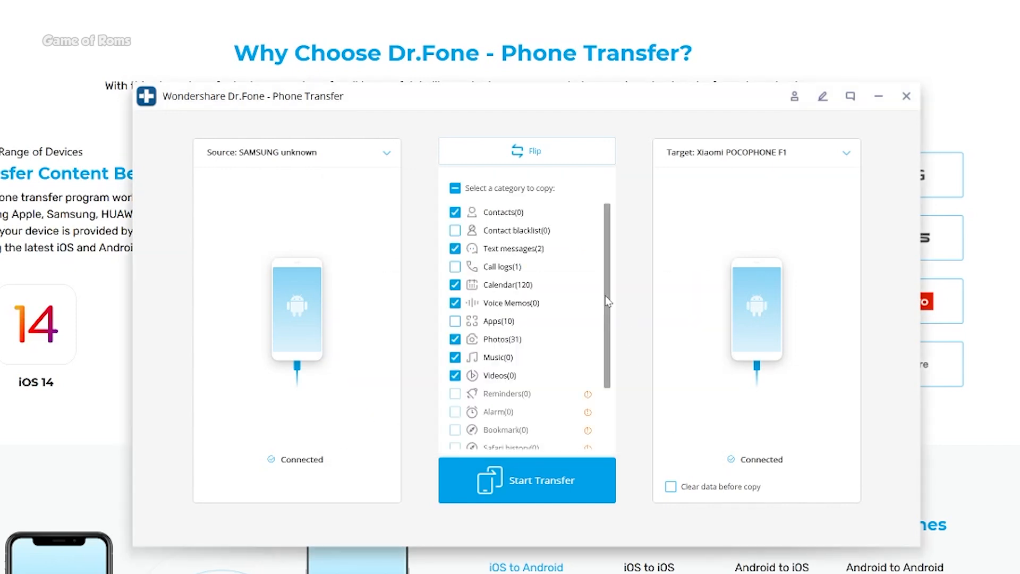
- Re-tick the data categories and start the transfer between the phones again
{"action": "left_click", "coordinate": [454, 230]}
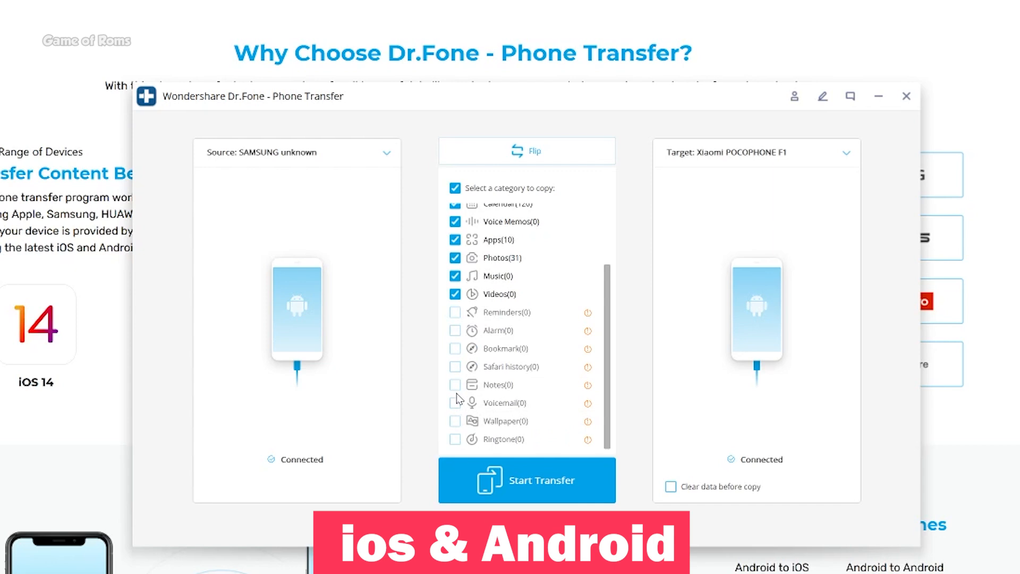
{"action": "mouse_move", "coordinate": [515, 354]}
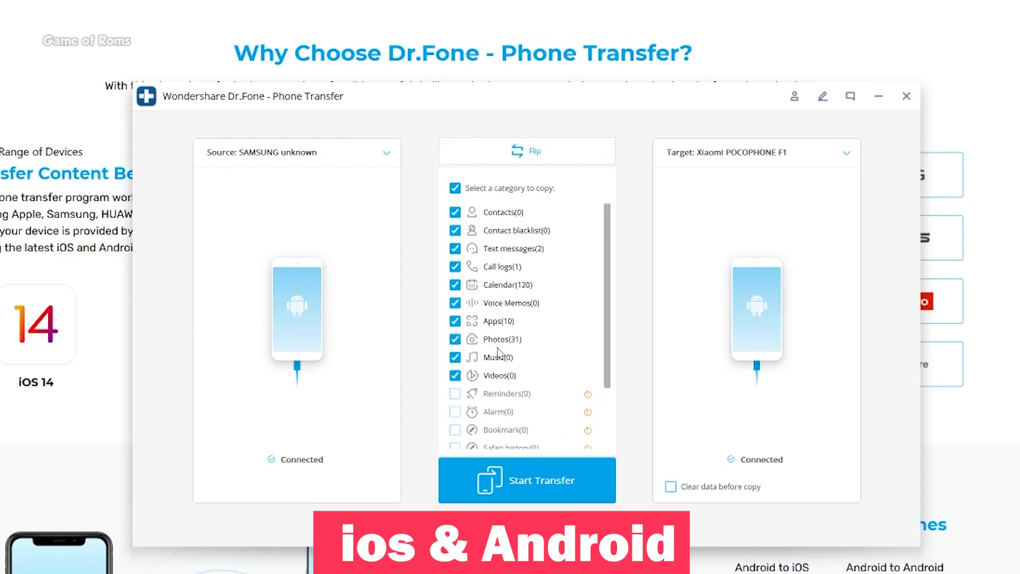
{"action": "left_click", "coordinate": [526, 480]}
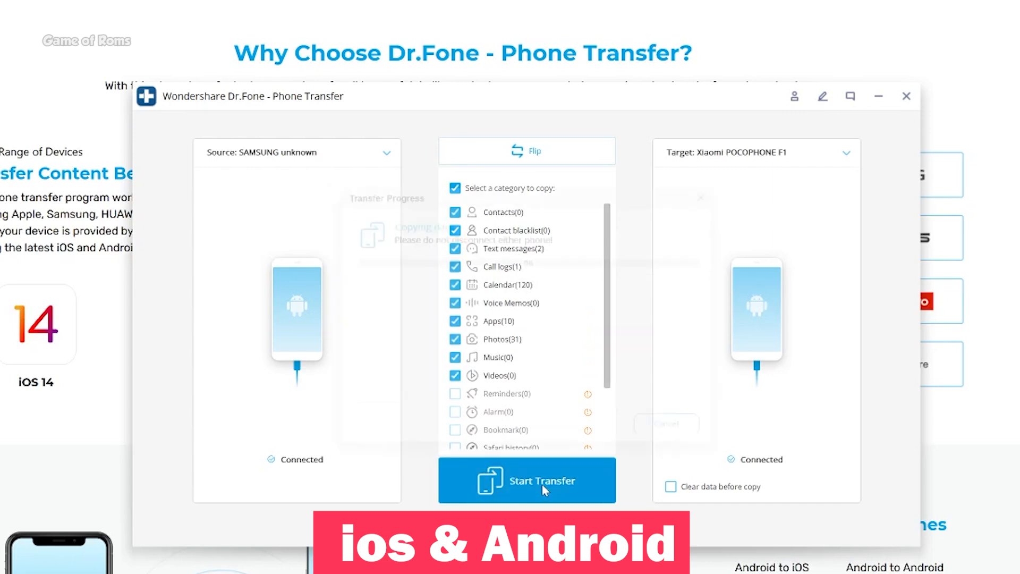
{"action": "left_click", "coordinate": [526, 481]}
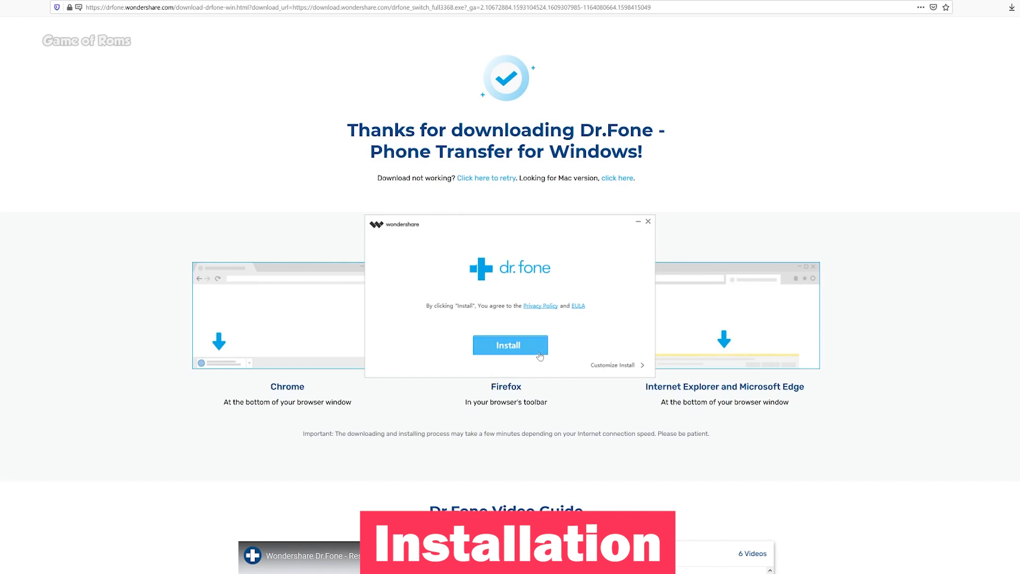
- Install Dr.Fone in English to C:\Program Files (x86)\ and launch it with Start Now
{"action": "left_click", "coordinate": [616, 364]}
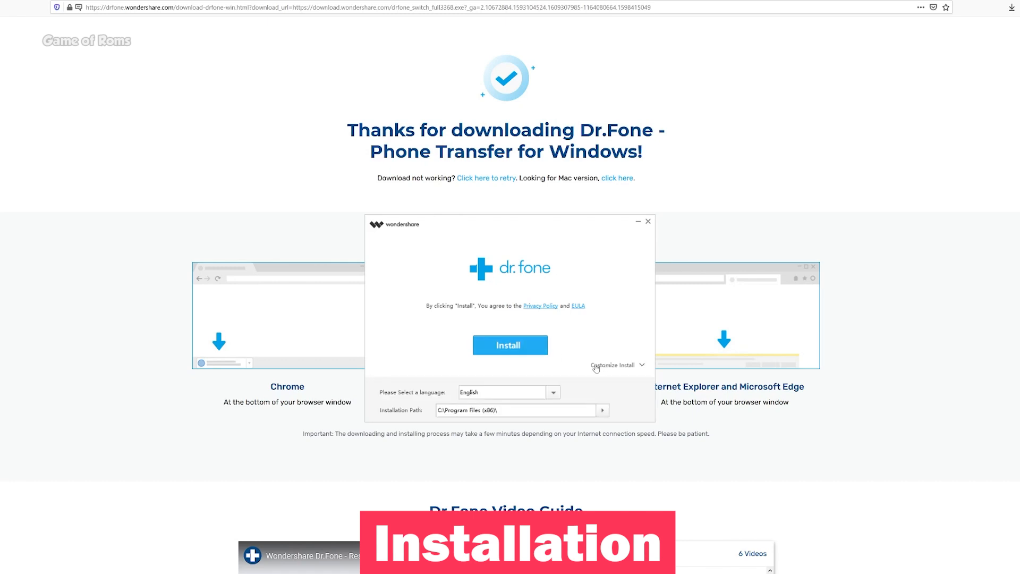
{"action": "left_click", "coordinate": [510, 344]}
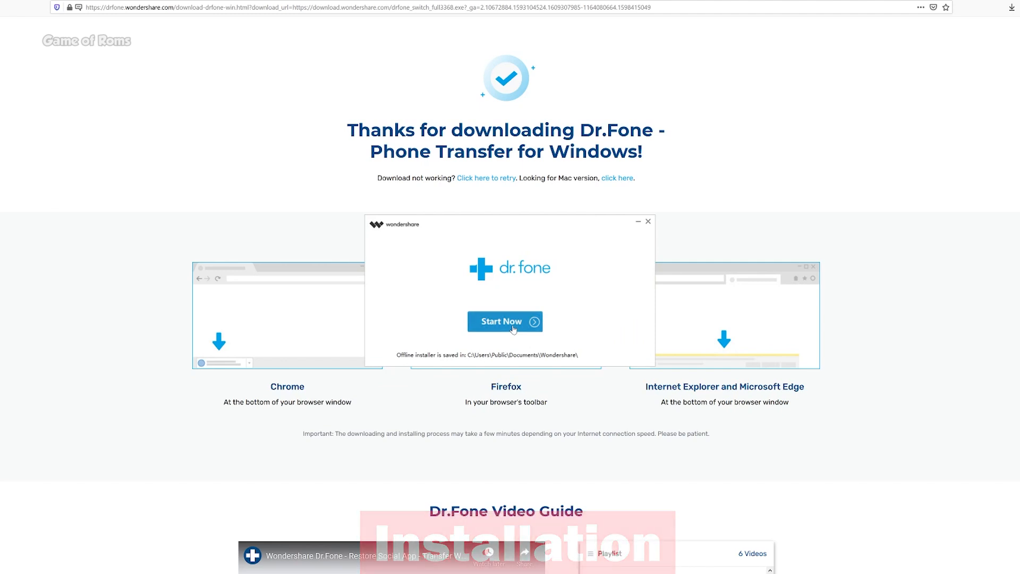
{"action": "left_click", "coordinate": [504, 321]}
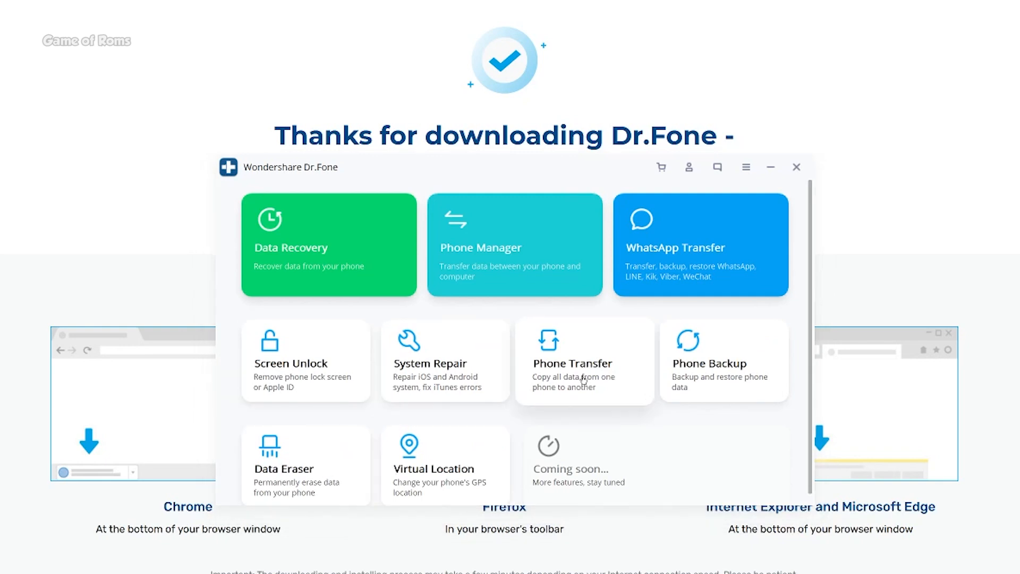
{"action": "mouse_move", "coordinate": [520, 247]}
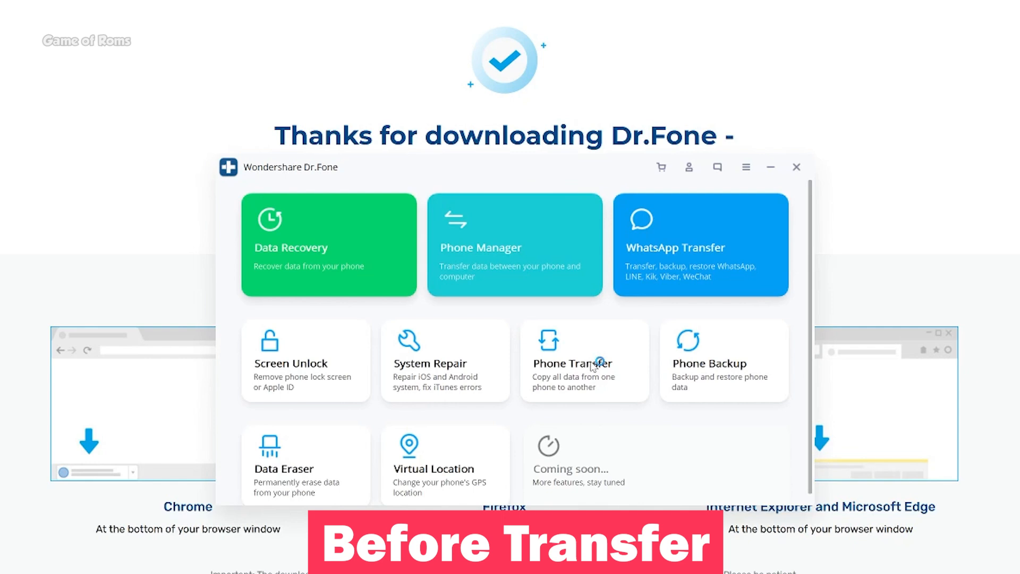
- Enter the Phone Transfer tool from the Dr.Fone home screen
{"action": "left_click", "coordinate": [583, 361]}
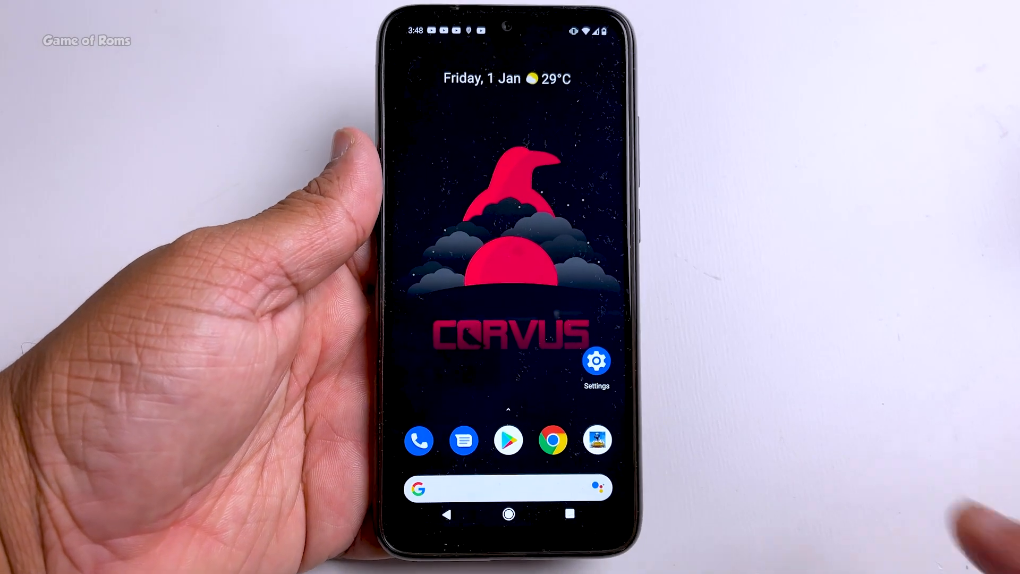
- Enable developer options by tapping the build number in the phone's device information
{"action": "left_click", "coordinate": [595, 360]}
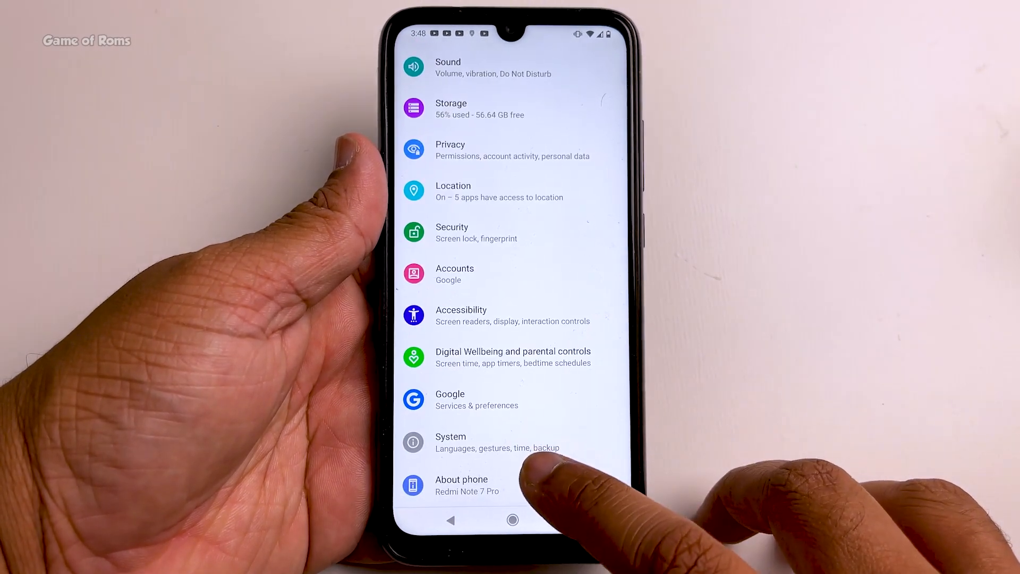
{"action": "left_click", "coordinate": [461, 484]}
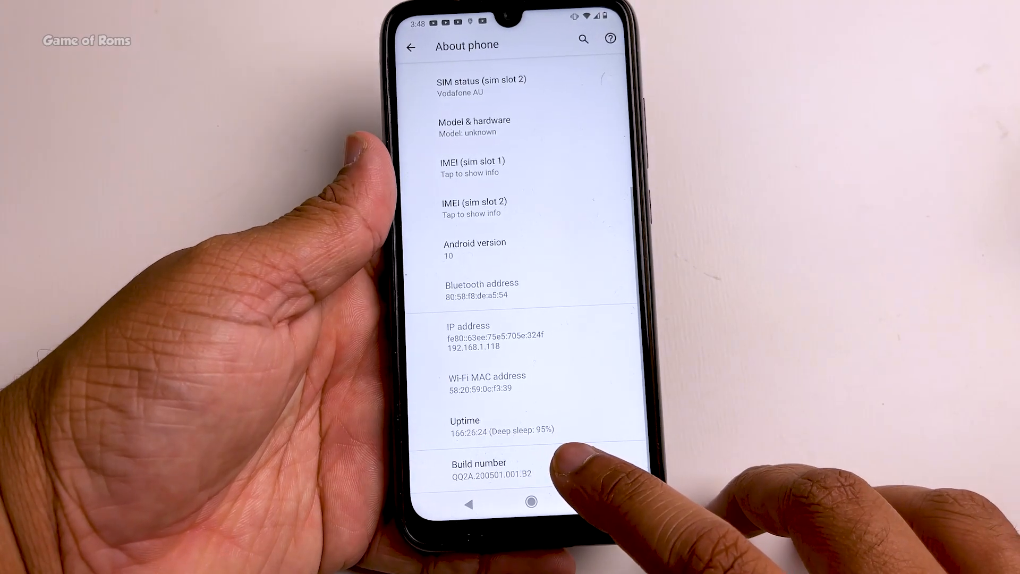
{"action": "left_click", "coordinate": [493, 468]}
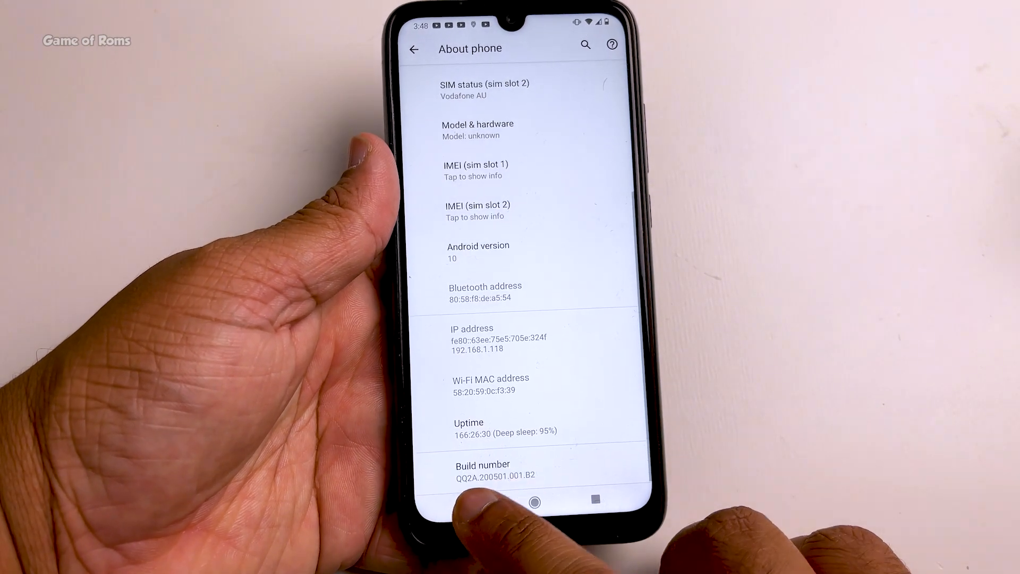
- Switch on USB debugging under System > Developer options
{"action": "left_click", "coordinate": [412, 49]}
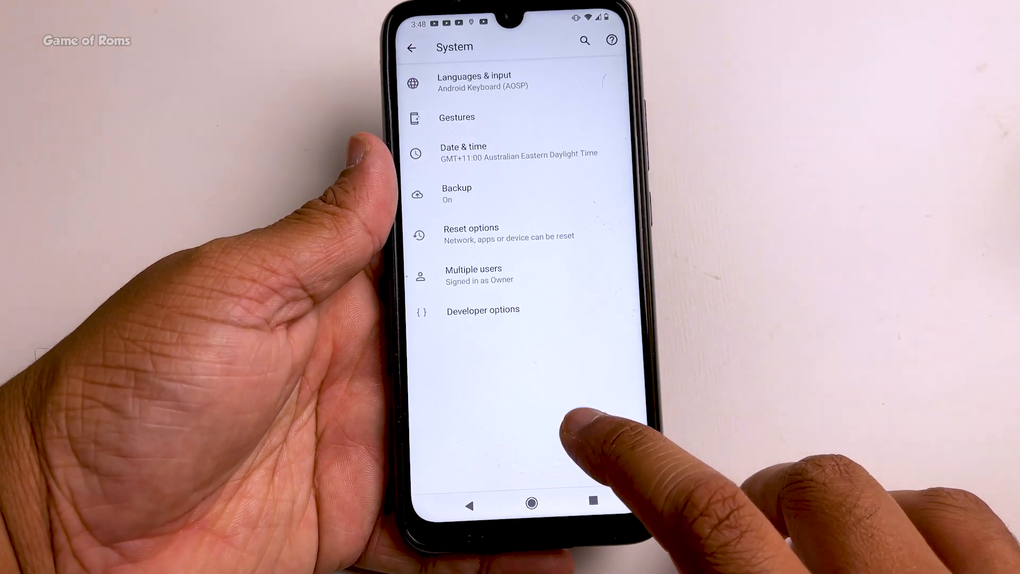
{"action": "left_click", "coordinate": [482, 310]}
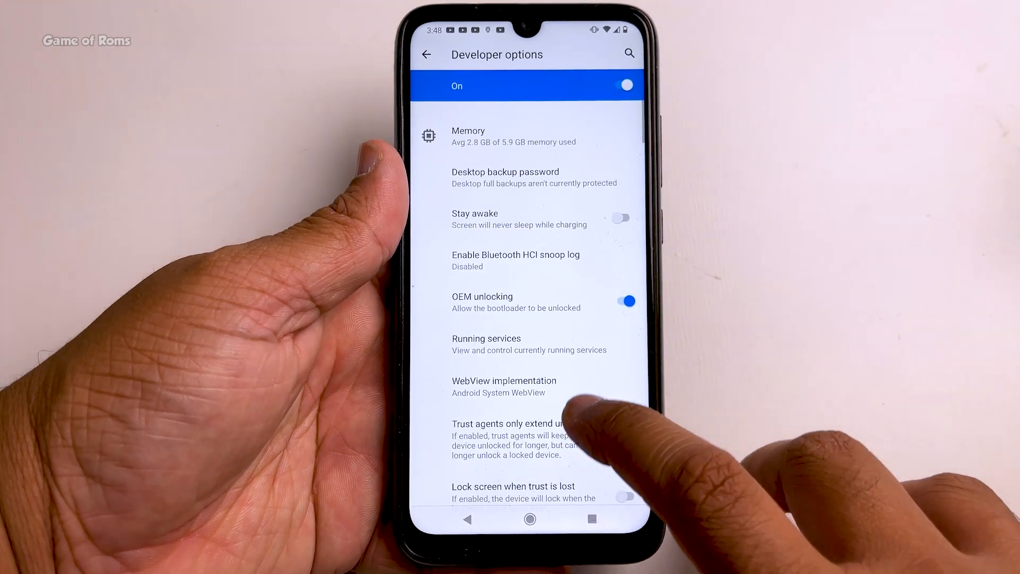
{"action": "scroll", "scroll_direction": "down", "scroll_amount": 3}
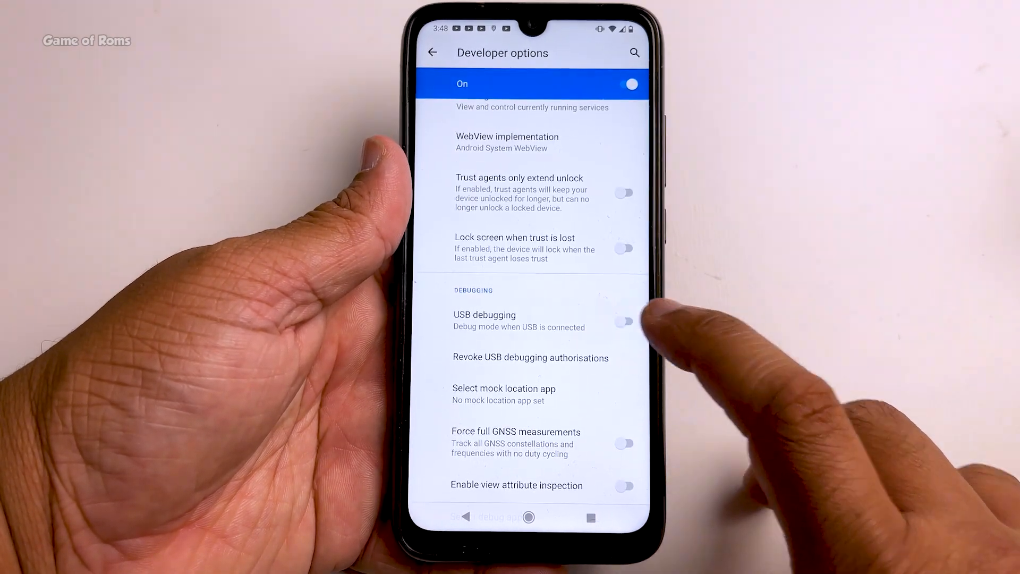
{"action": "left_click", "coordinate": [622, 320]}
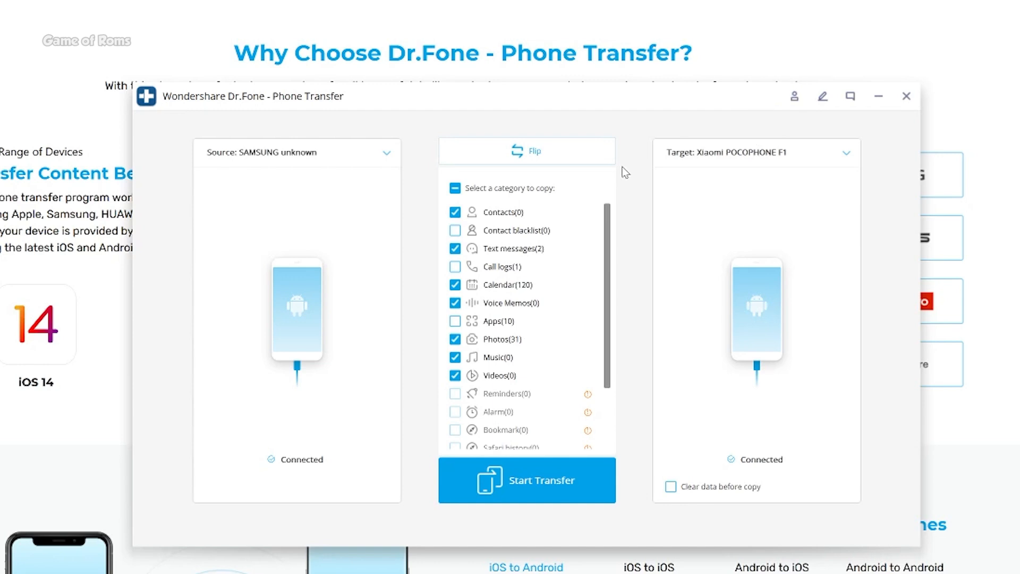
- Tick 'Clear data before copy', cancel the wipe, then start copying all categories to the Xiaomi
{"action": "left_click", "coordinate": [526, 480]}
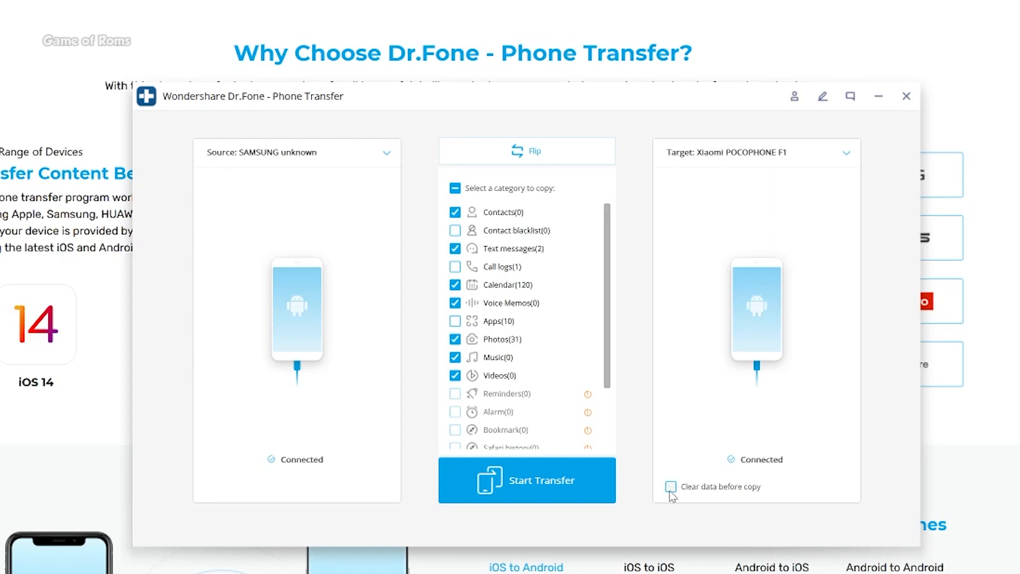
{"action": "left_click", "coordinate": [670, 485]}
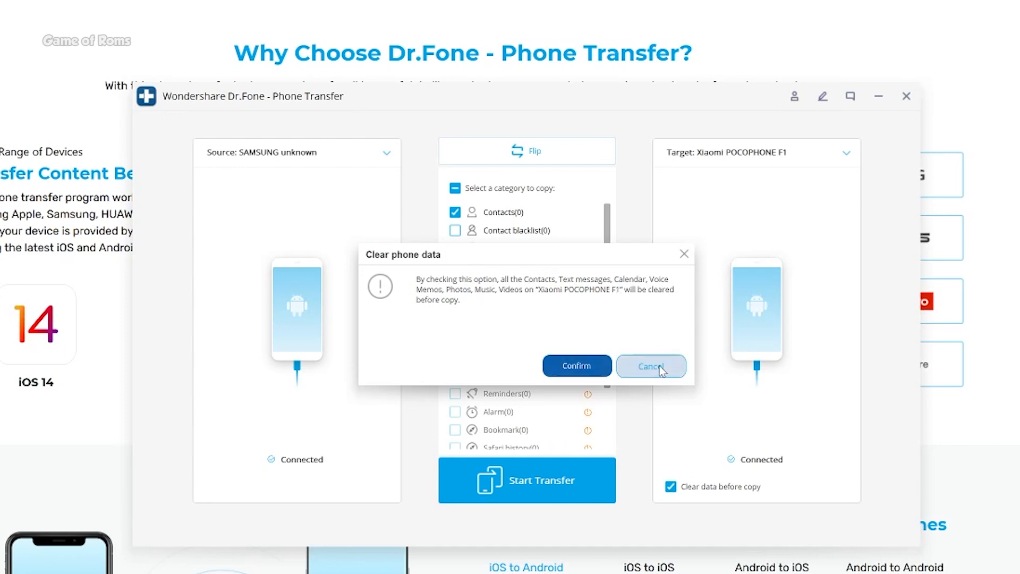
{"action": "left_click", "coordinate": [650, 365]}
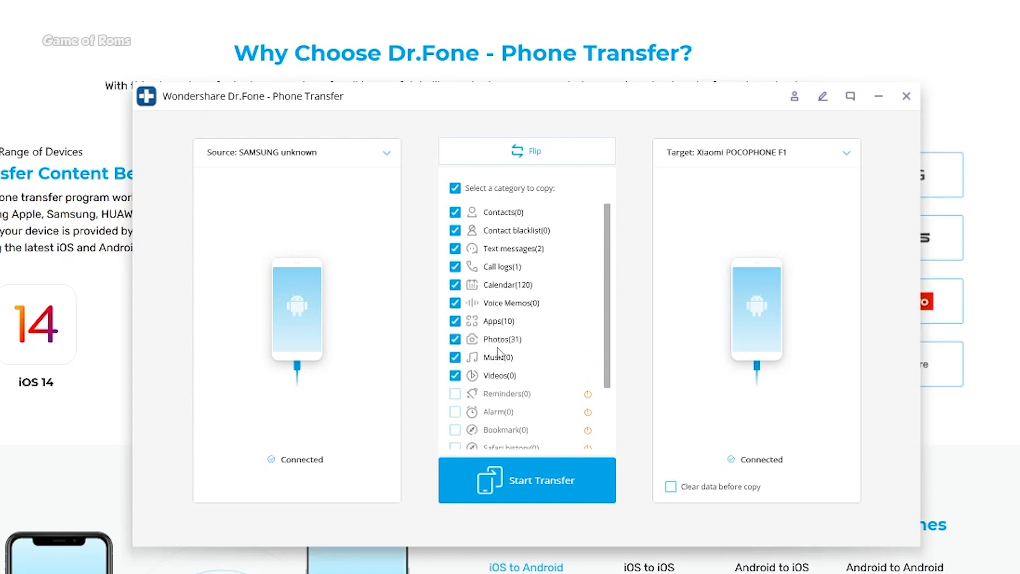
{"action": "left_click", "coordinate": [539, 480]}
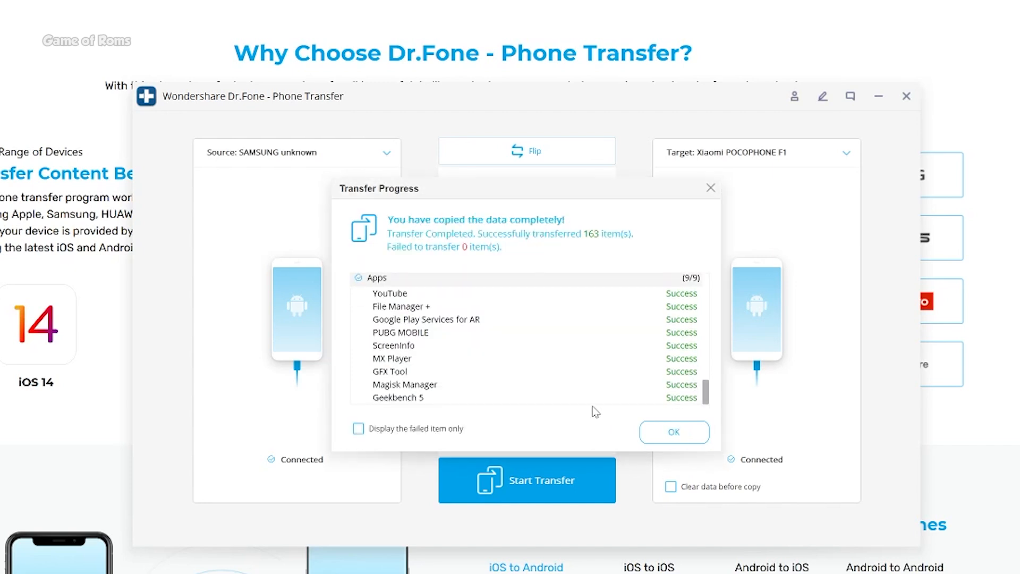
- Scroll through the 163 successful items in the transfer report and dismiss it with OK
{"action": "scroll", "scroll_direction": "down", "scroll_amount": 3}
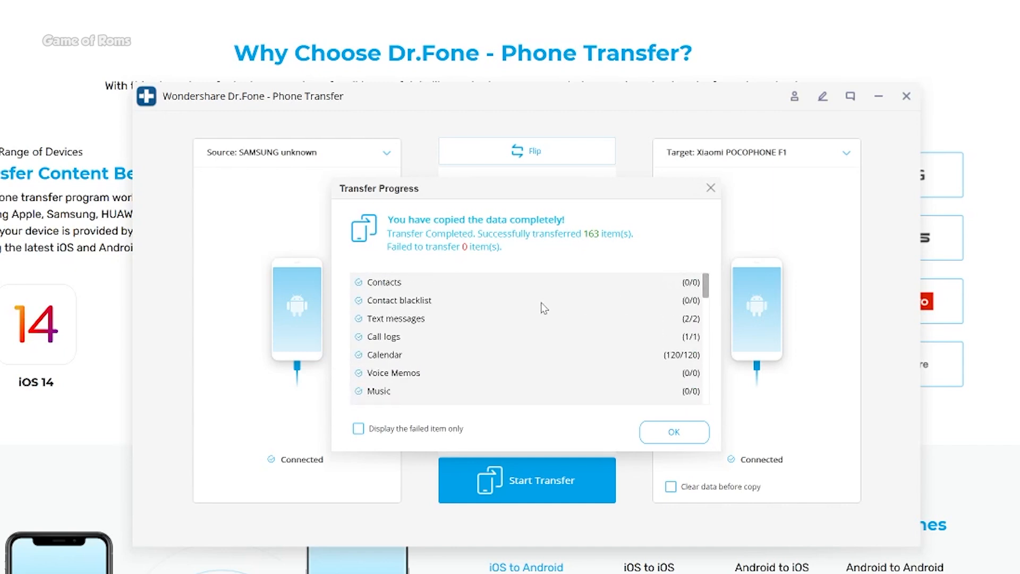
{"action": "scroll", "scroll_direction": "down", "scroll_amount": 3}
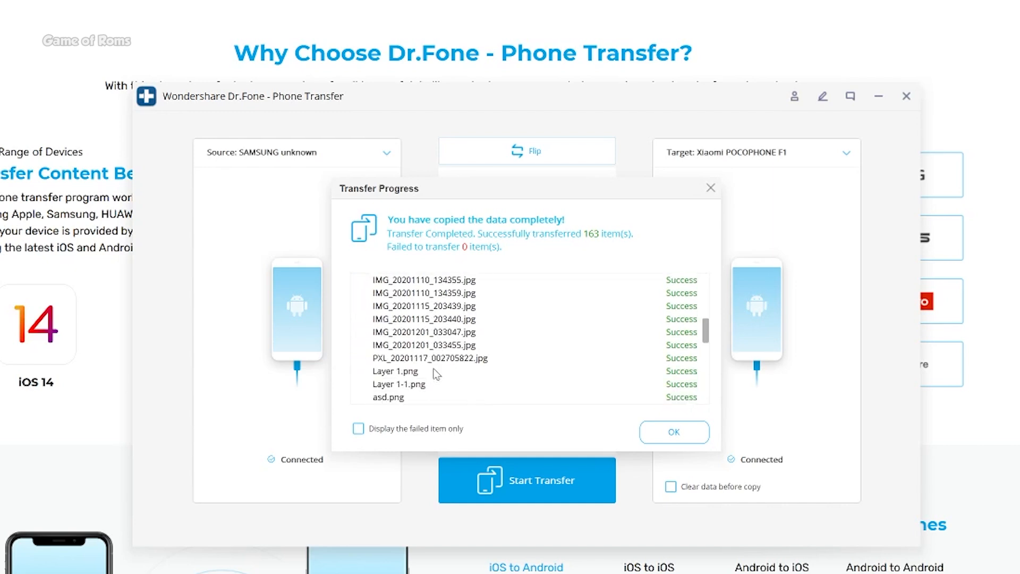
{"action": "scroll", "scroll_direction": "down", "scroll_amount": 3}
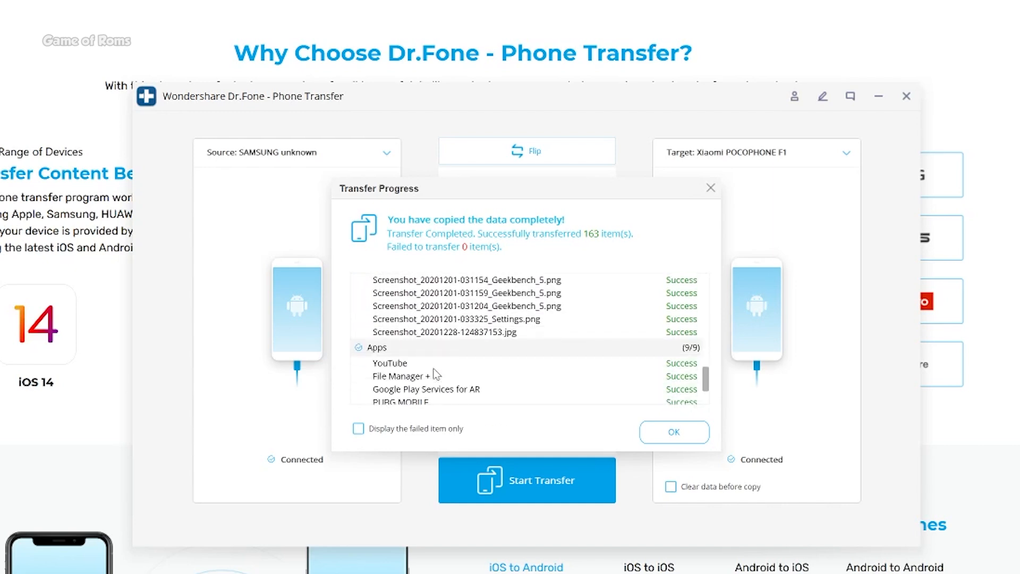
{"action": "left_click", "coordinate": [674, 432]}
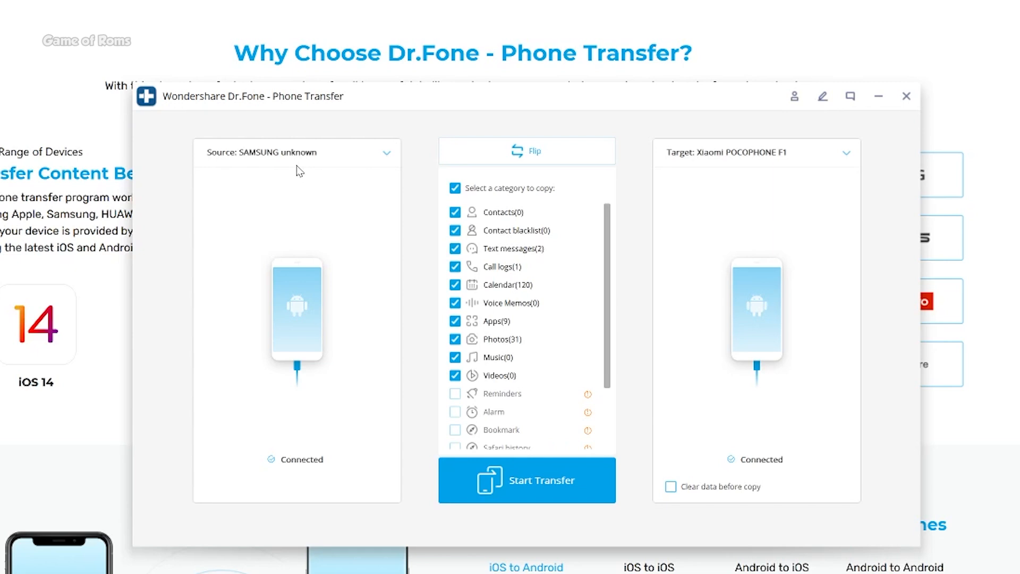
{"action": "mouse_move", "coordinate": [697, 139]}
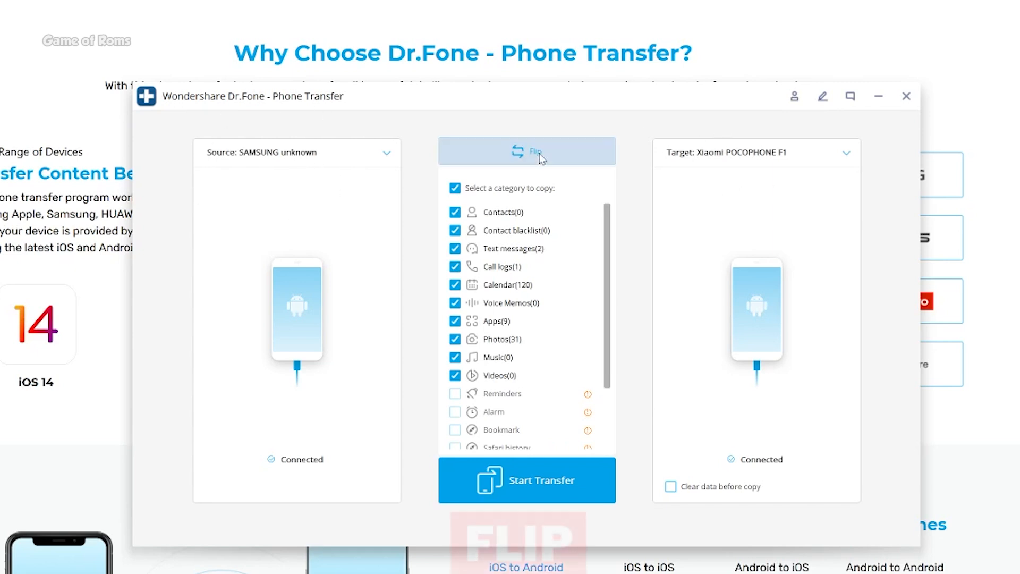
- Flip the devices so the Xiaomi becomes source and the Samsung the target
{"action": "left_click", "coordinate": [526, 151]}
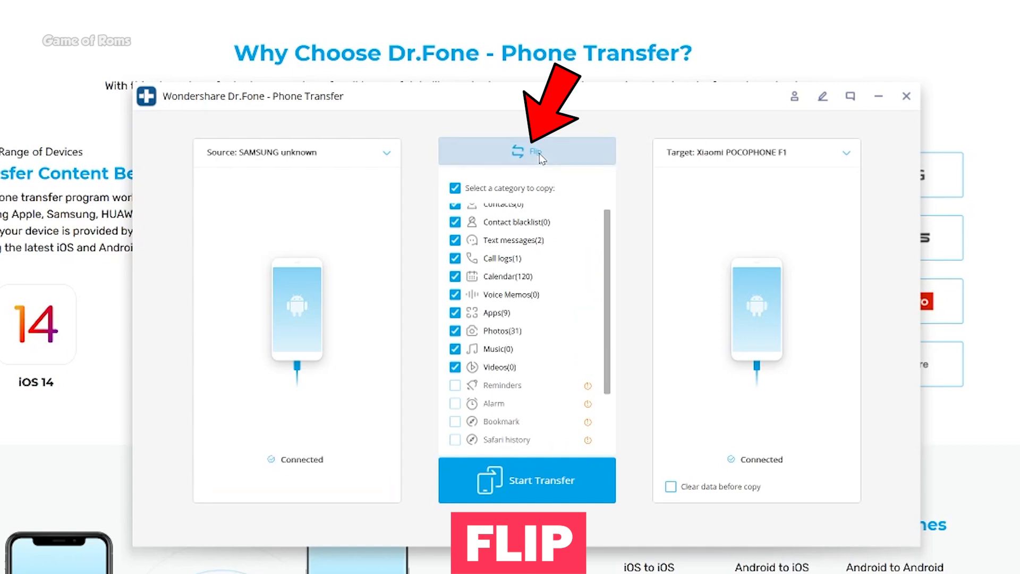
{"action": "left_click", "coordinate": [527, 151]}
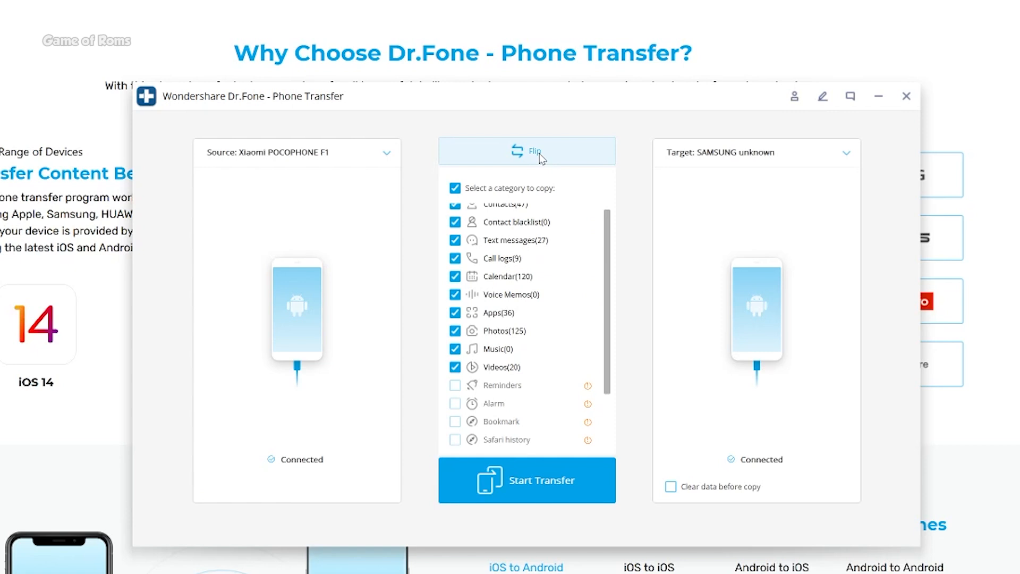
{"action": "left_click", "coordinate": [526, 151]}
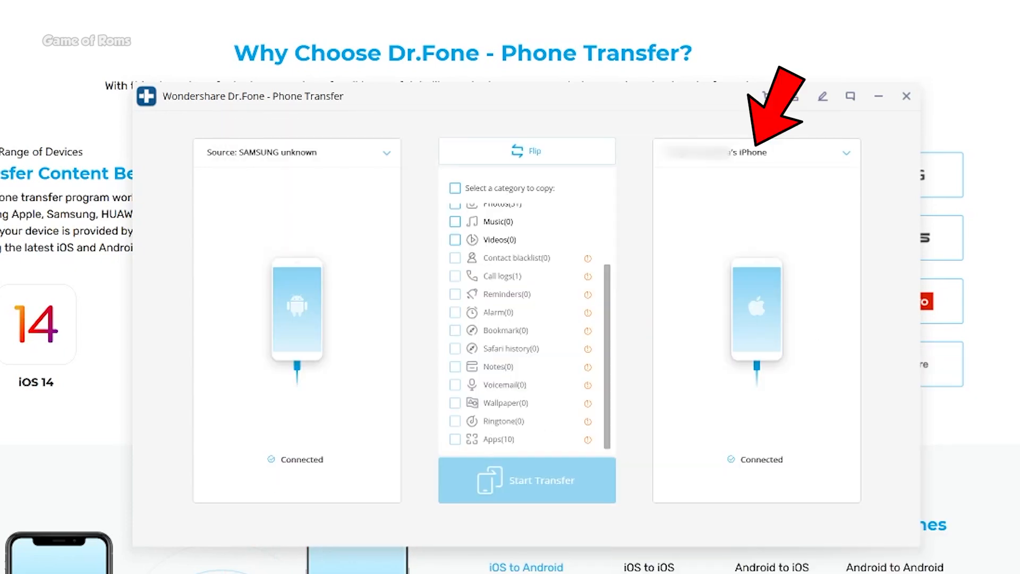
- Select every category the iPhone accepts from the Samsung and start the transfer
{"action": "left_click", "coordinate": [454, 189]}
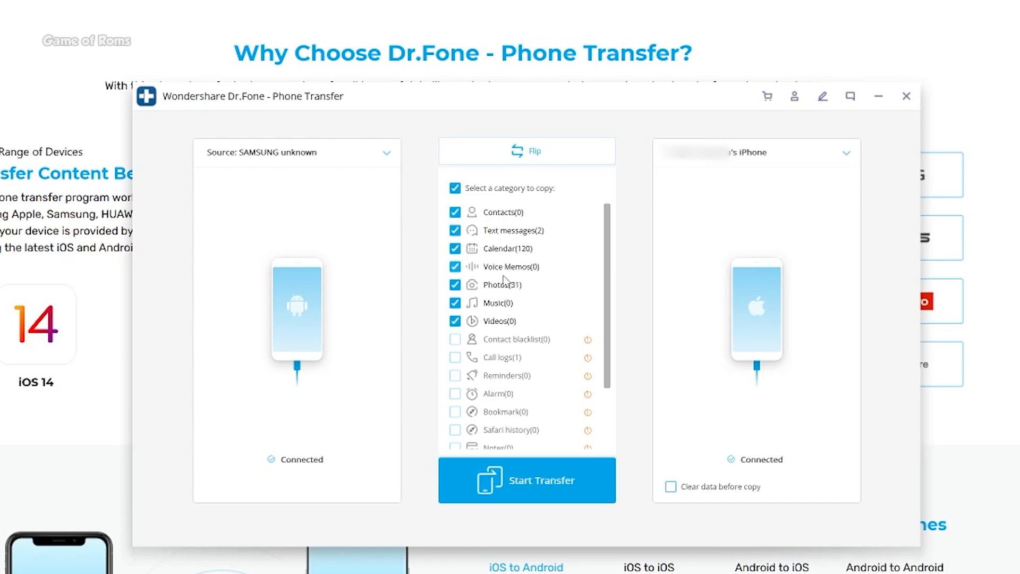
{"action": "left_click", "coordinate": [527, 481]}
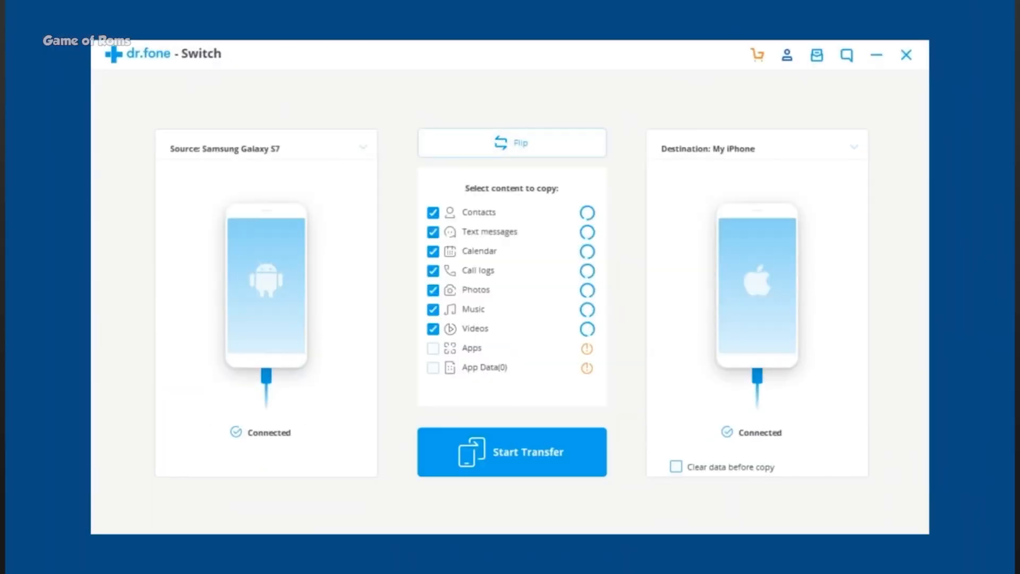
{"action": "left_click", "coordinate": [511, 143]}
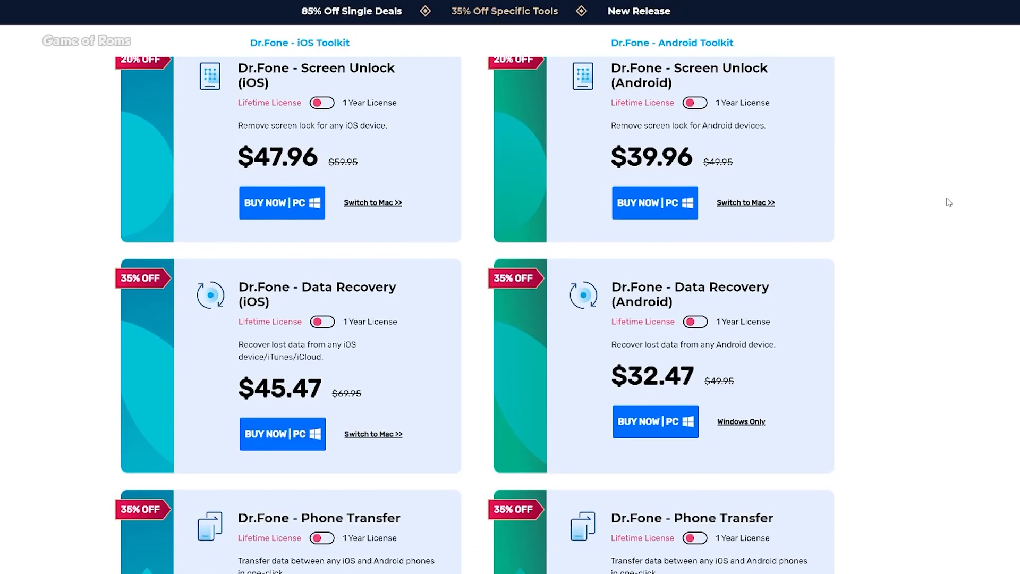
- Highlight the Dr.Fone - Phone Transfer price, $25.97 reduced from $39.95
{"action": "scroll", "scroll_direction": "down", "scroll_amount": 3}
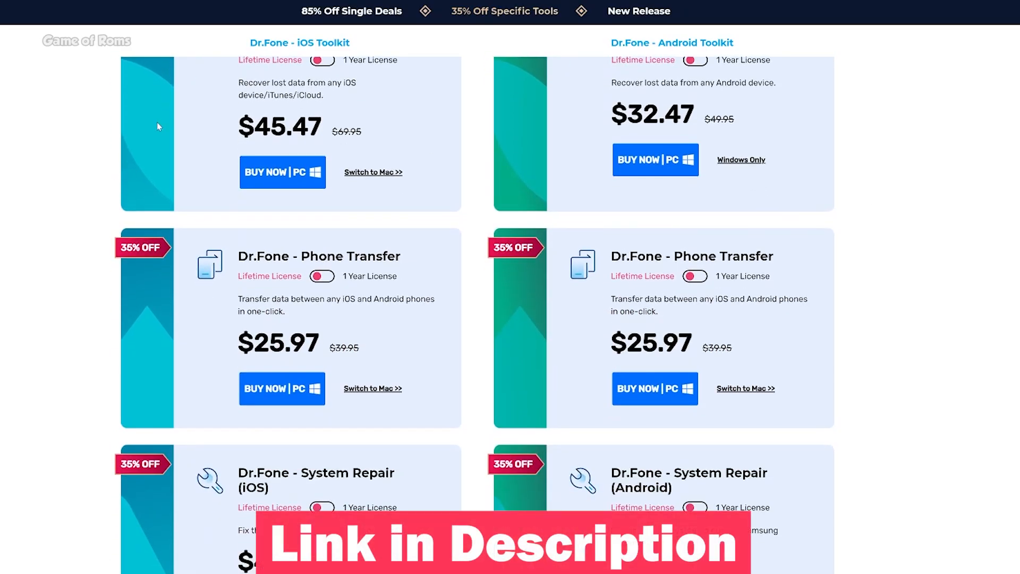
{"action": "left_click_drag", "start_coordinate": [240, 256], "coordinate": [344, 348]}
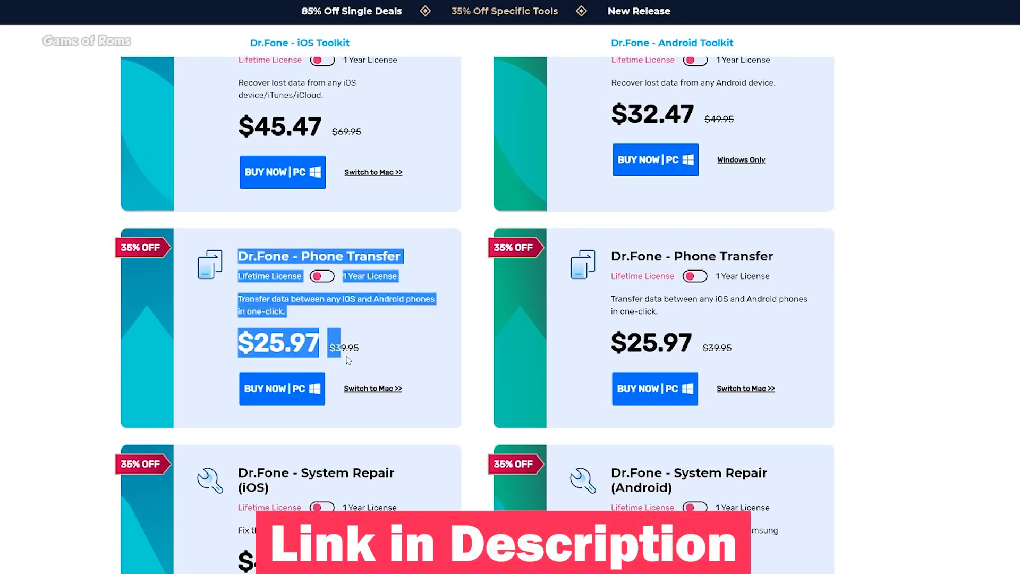